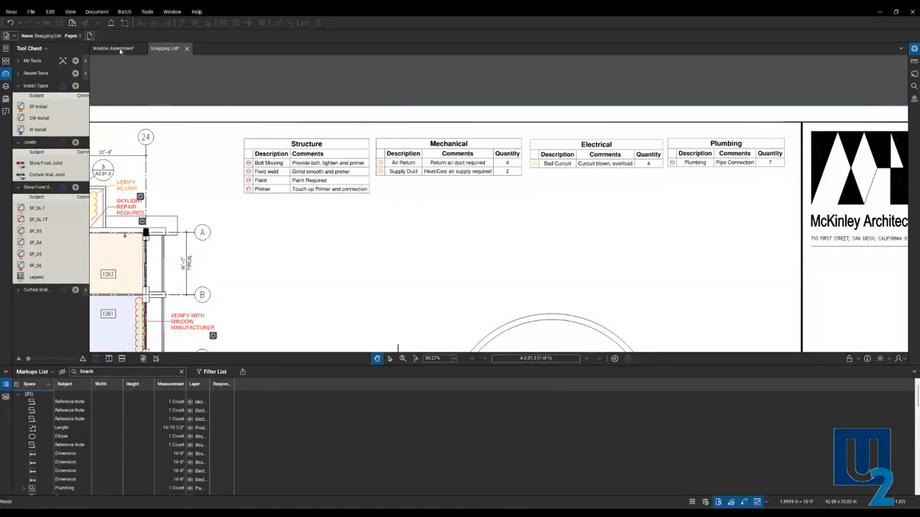
# - Switch to the Window Assemblies elevation showing its curtain wall takeoff markups
pyautogui.click(112, 49)
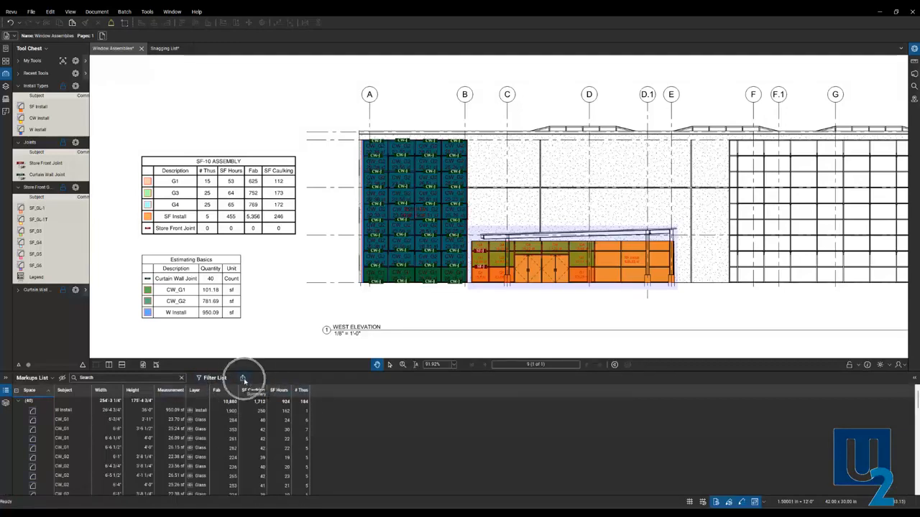
# - Start a CSV Summary export from the Markups List Summary menu
pyautogui.click(243, 376)
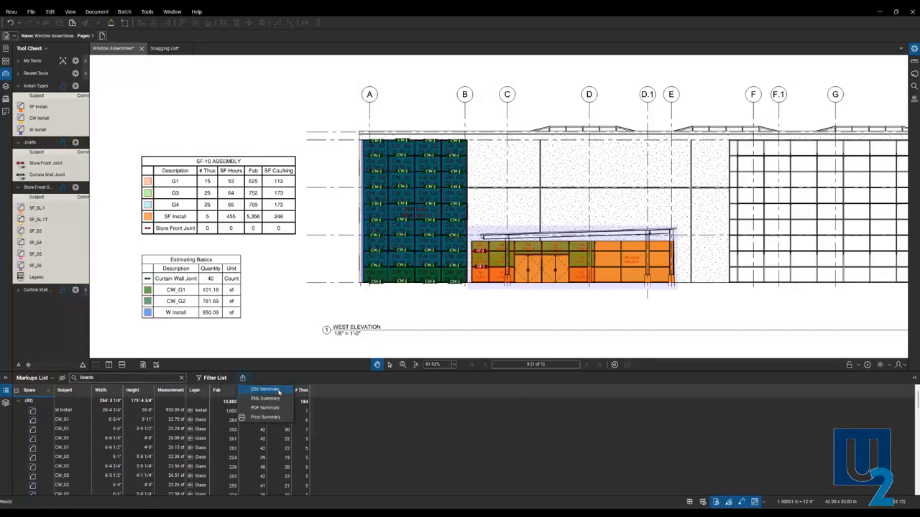
pyautogui.moveTo(264, 398)
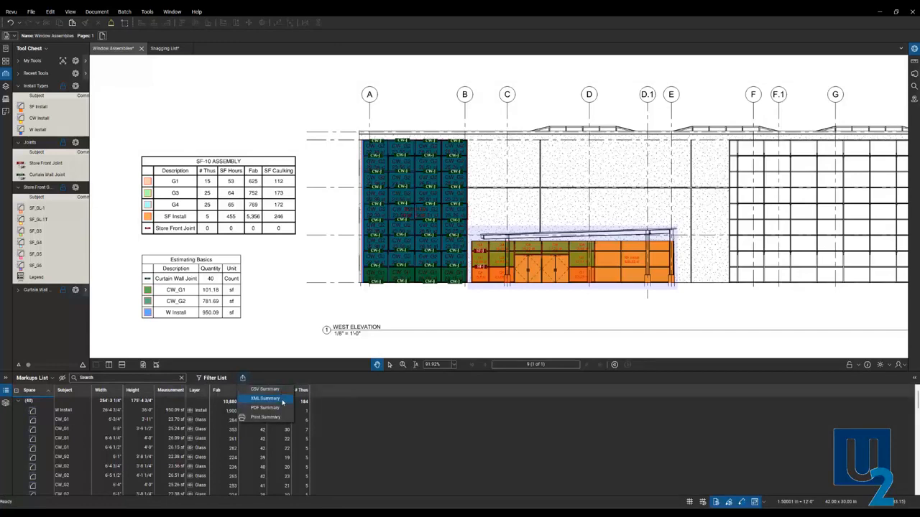
pyautogui.moveTo(265, 408)
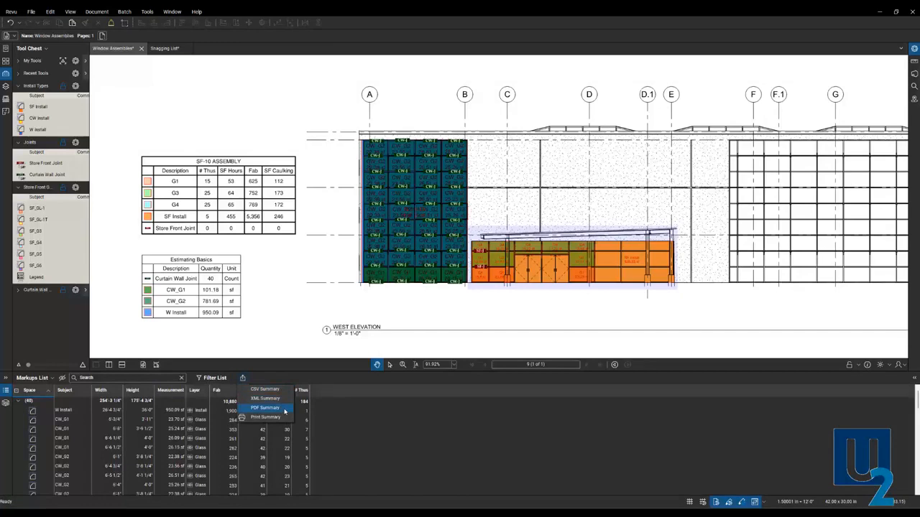
pyautogui.moveTo(264, 417)
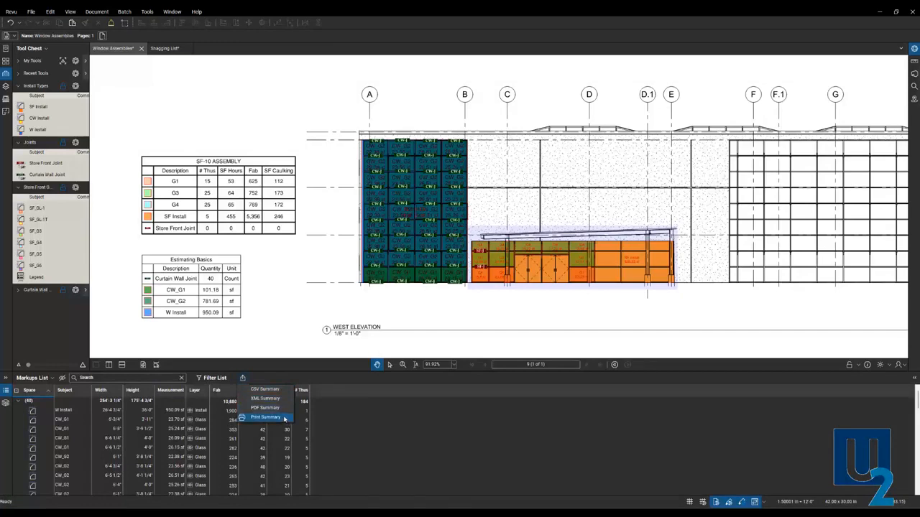
pyautogui.moveTo(264, 388)
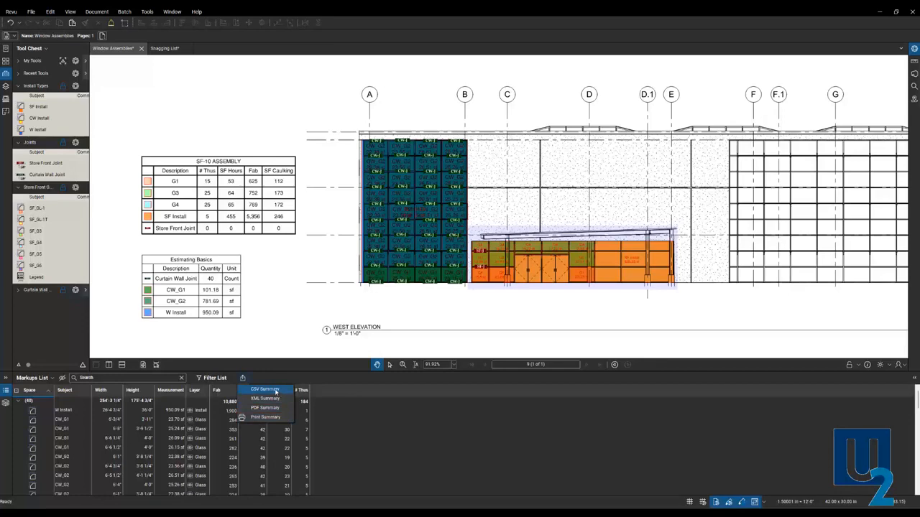
pyautogui.click(265, 388)
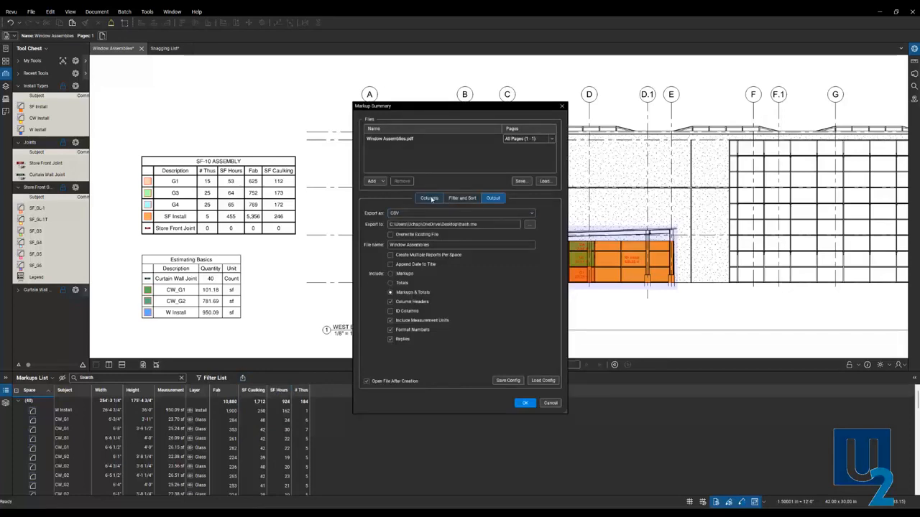
# - Review the summary columns and keep the Filter and Sort ordering by Space ascending
pyautogui.click(428, 198)
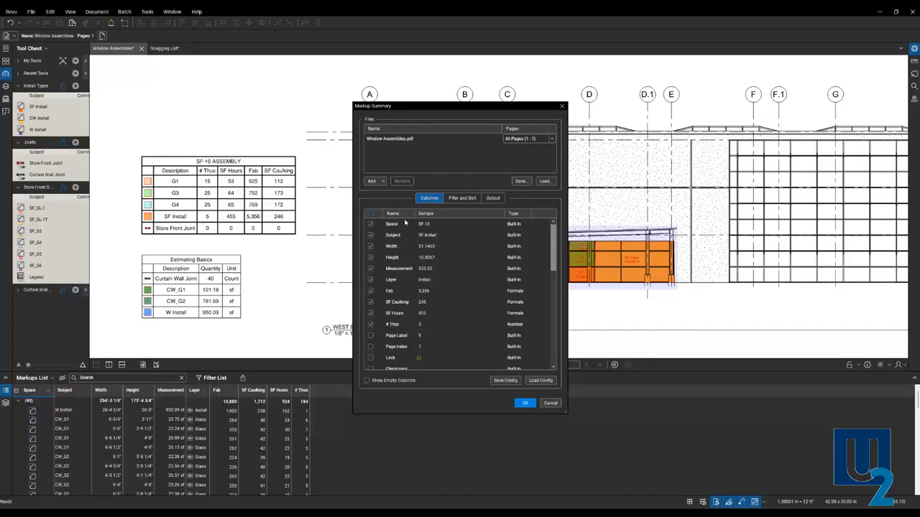
pyautogui.click(393, 314)
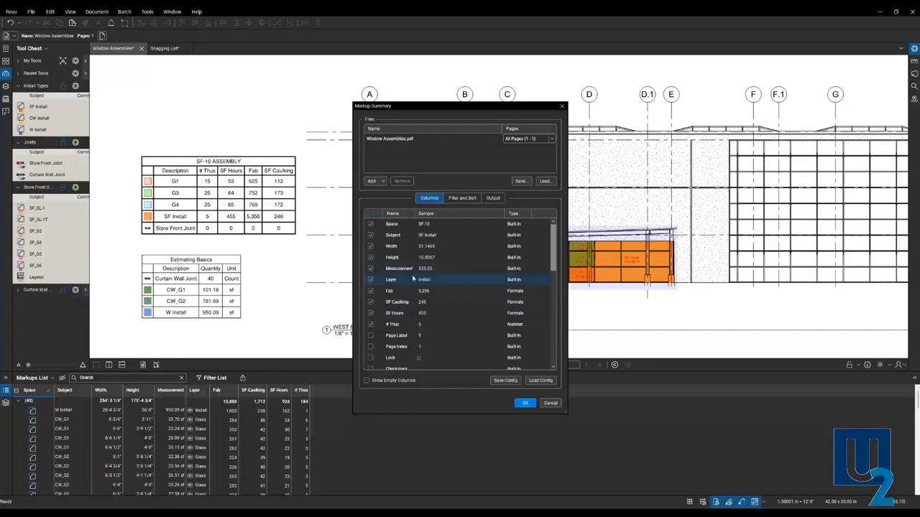
pyautogui.click(463, 199)
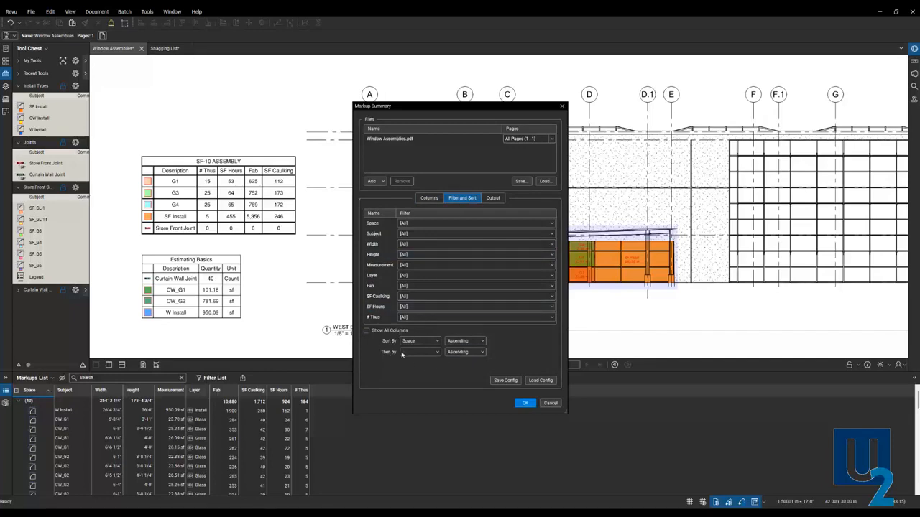
pyautogui.click(420, 340)
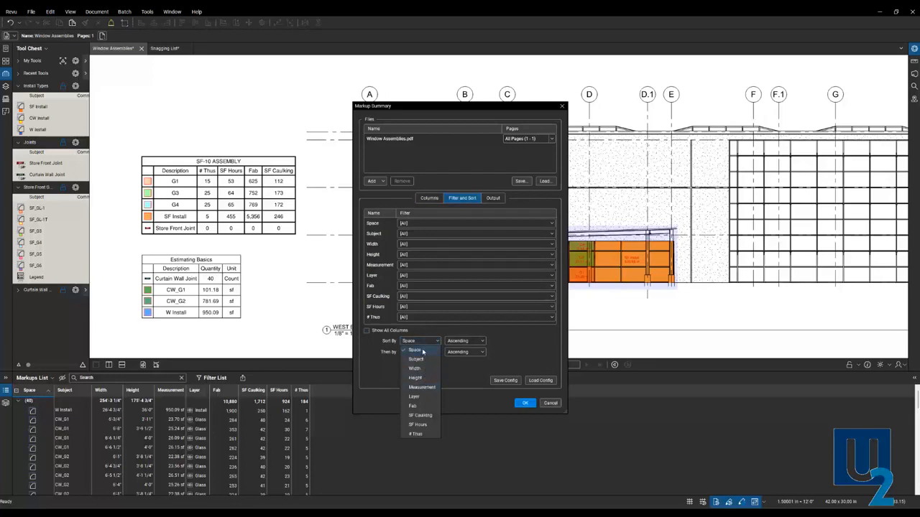
pyautogui.click(419, 352)
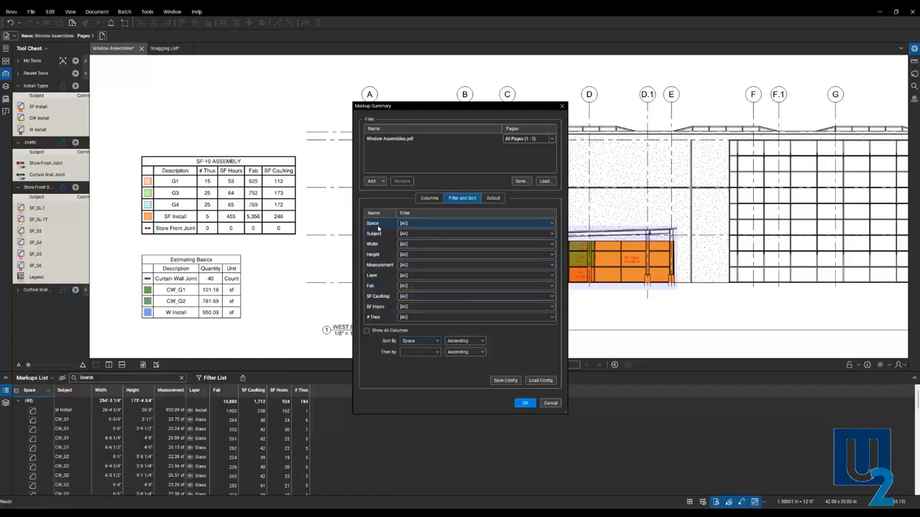
pyautogui.moveTo(387, 228)
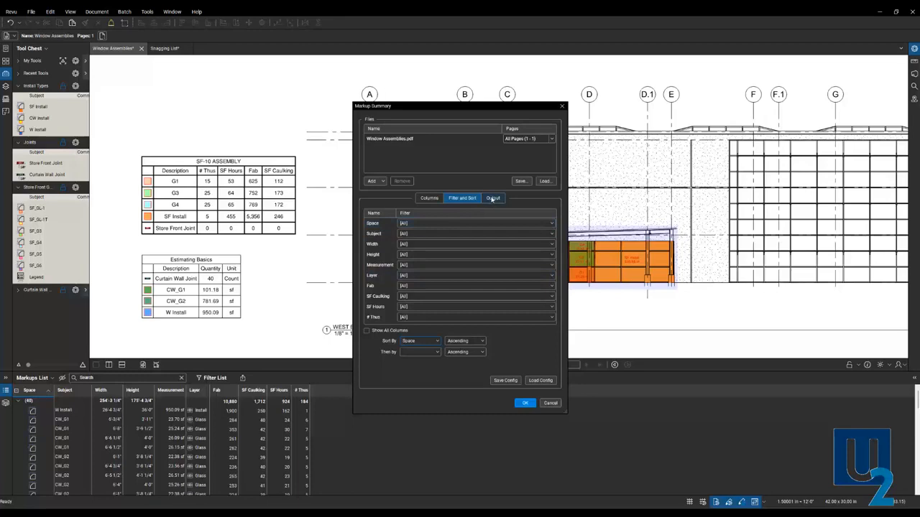
# - Set the output to CSV with the wanted include options checked and save the settings
pyautogui.click(493, 198)
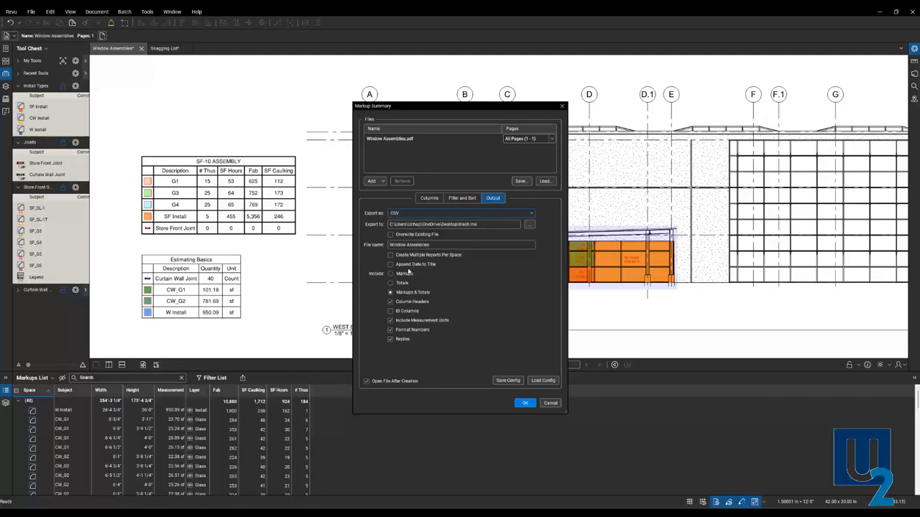
pyautogui.moveTo(408, 275)
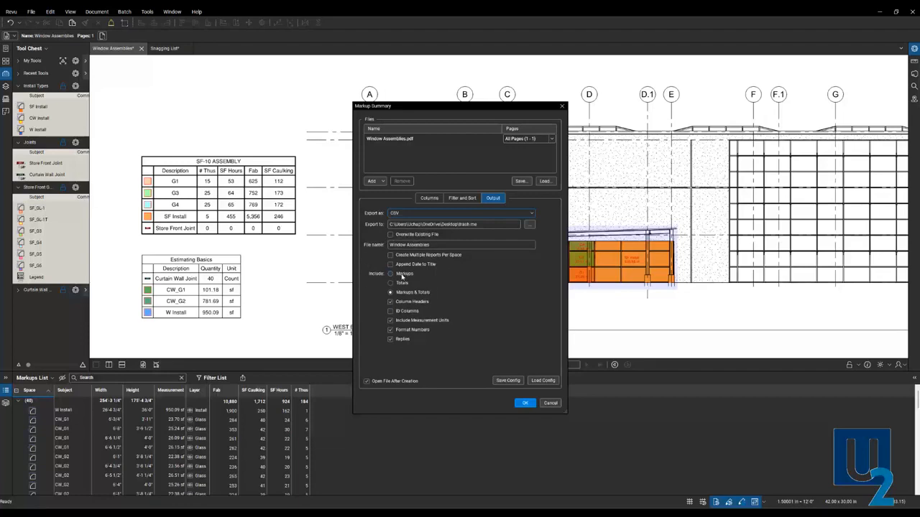
pyautogui.click(391, 273)
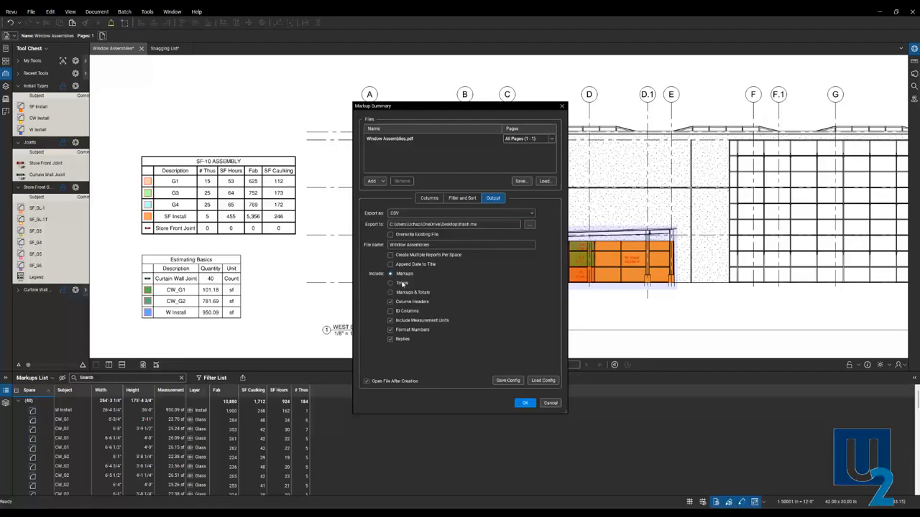
pyautogui.click(391, 282)
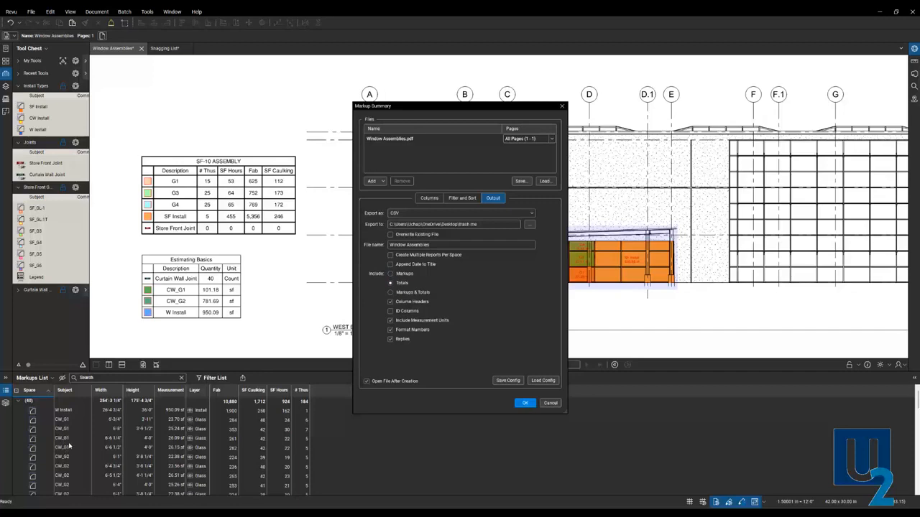
pyautogui.moveTo(118, 425)
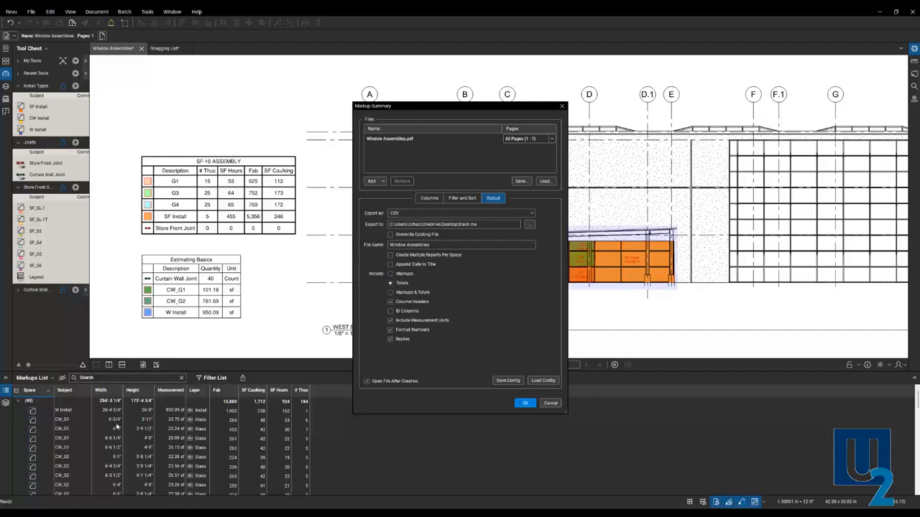
pyautogui.moveTo(141, 426)
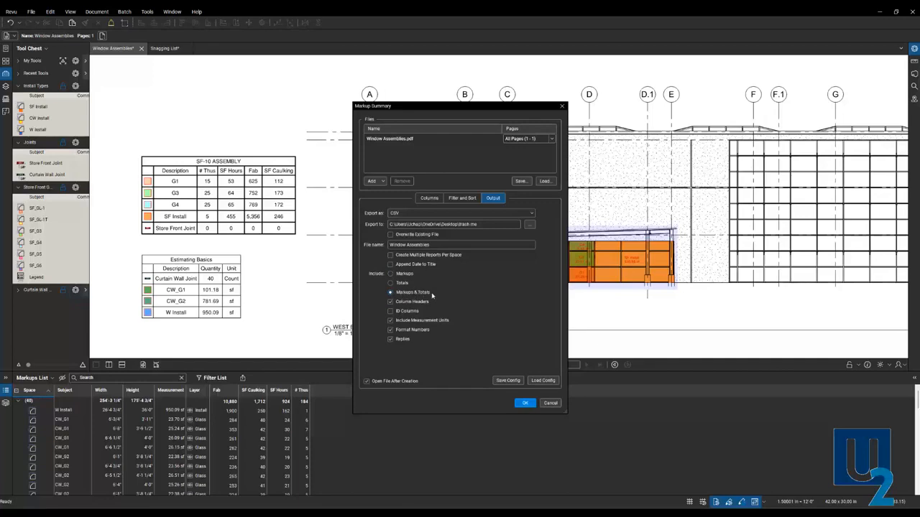
pyautogui.moveTo(424, 293)
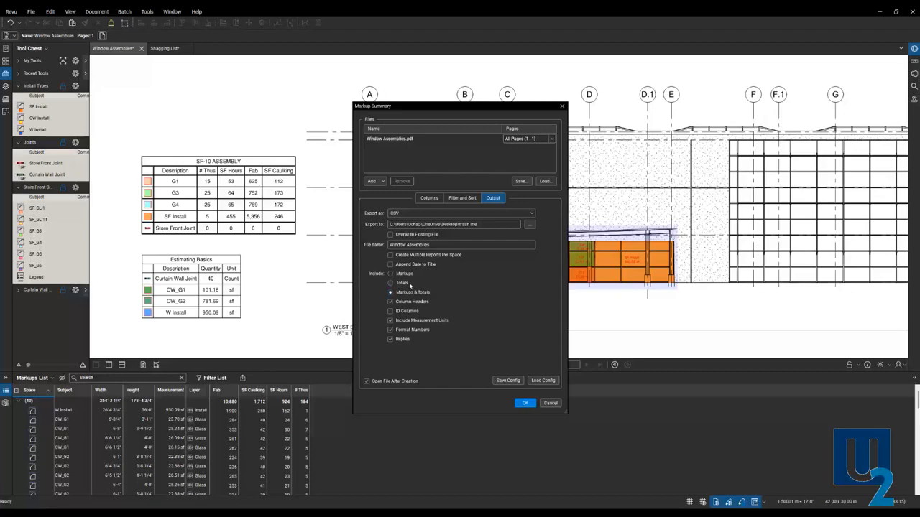
pyautogui.moveTo(409, 286)
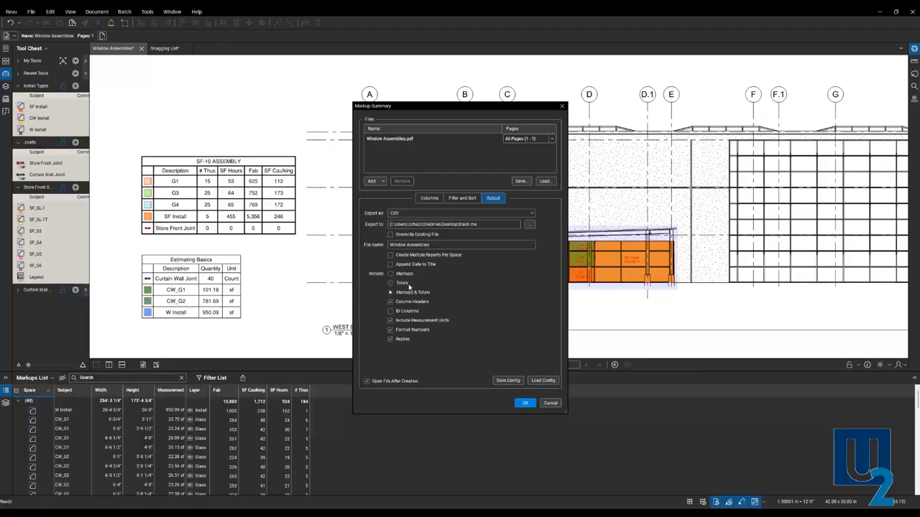
pyautogui.click(391, 291)
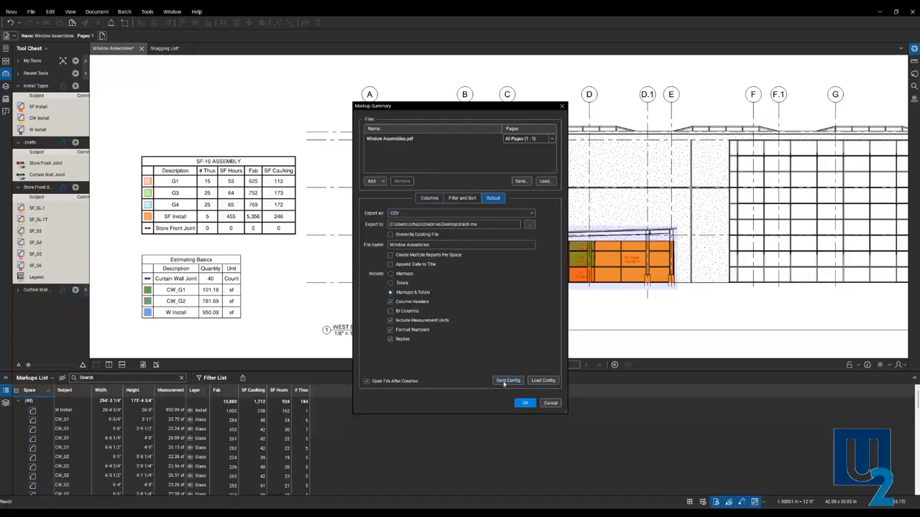
pyautogui.click(509, 380)
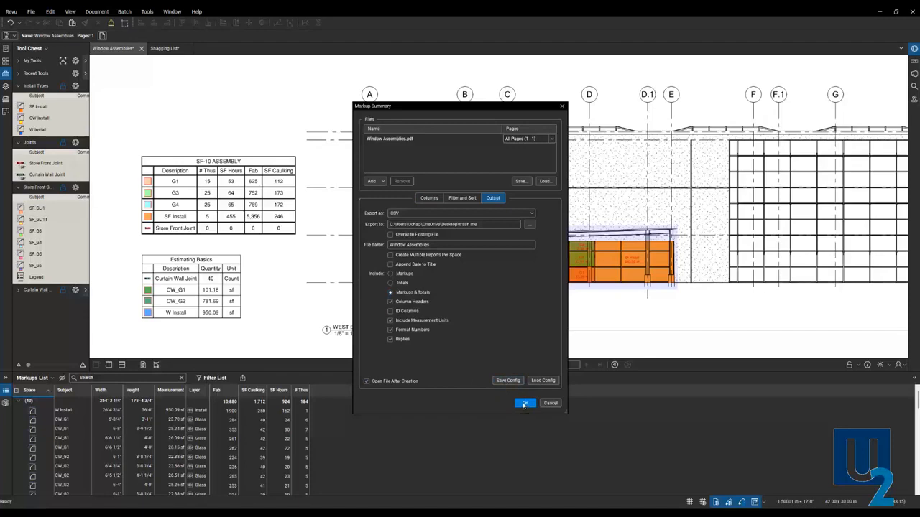
# - Export the summary, scroll through its rows in Excel, and close the workbook
pyautogui.click(524, 402)
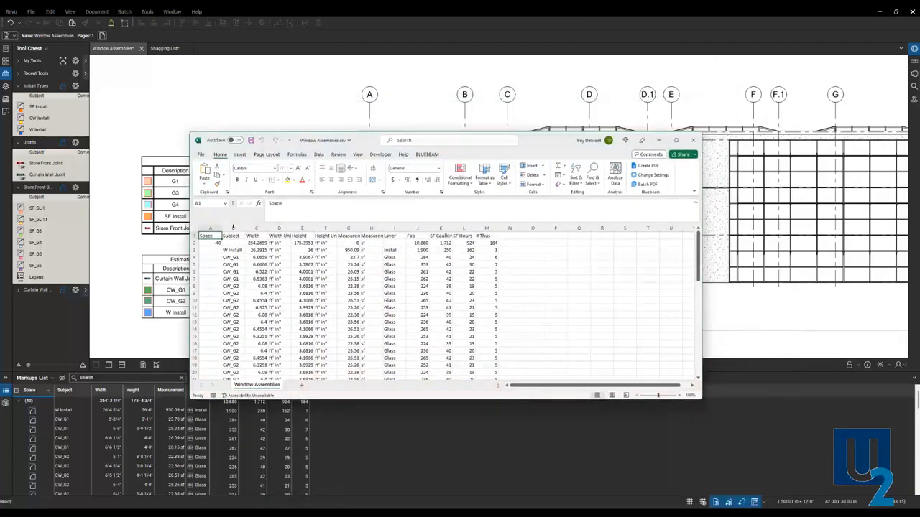
pyautogui.click(210, 227)
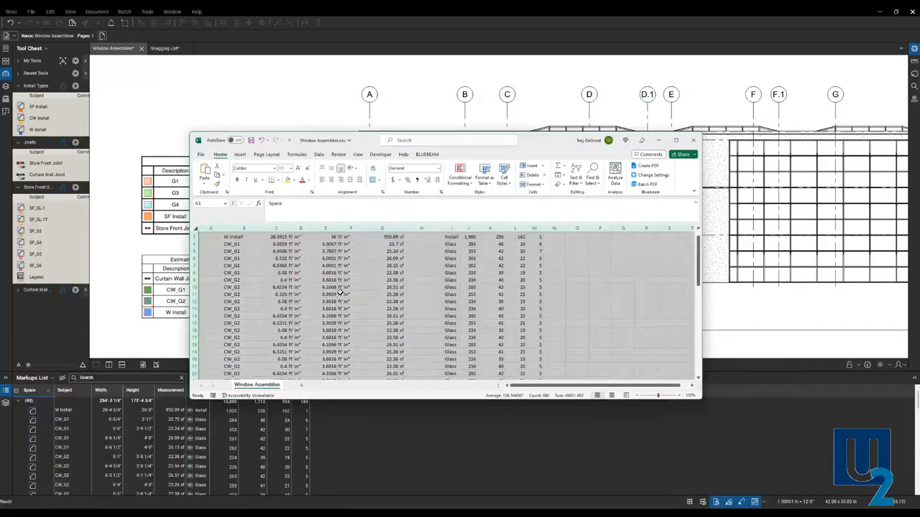
pyautogui.scroll(-3)
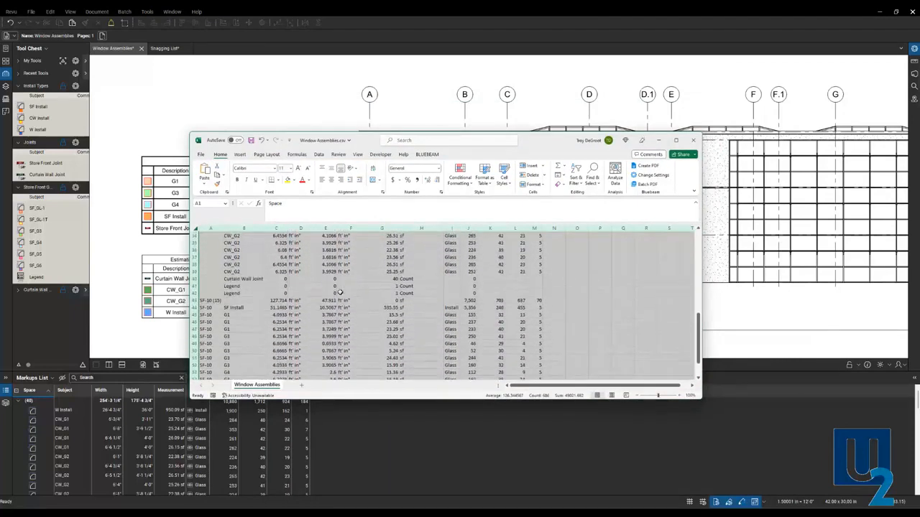
pyautogui.scroll(-3)
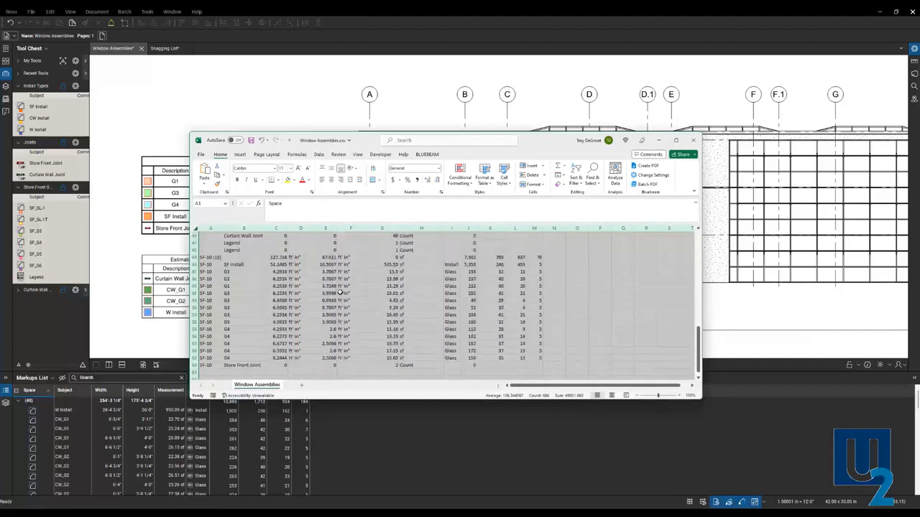
pyautogui.scroll(-3)
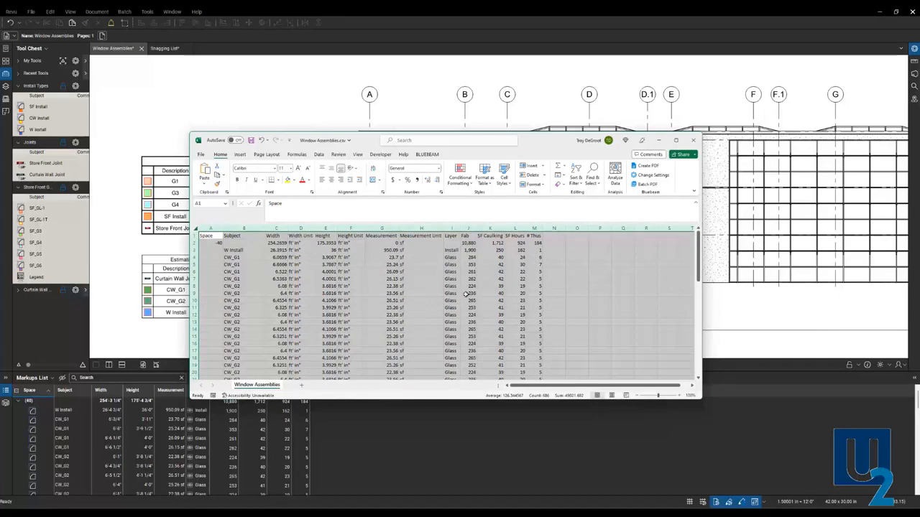
pyautogui.moveTo(553, 273)
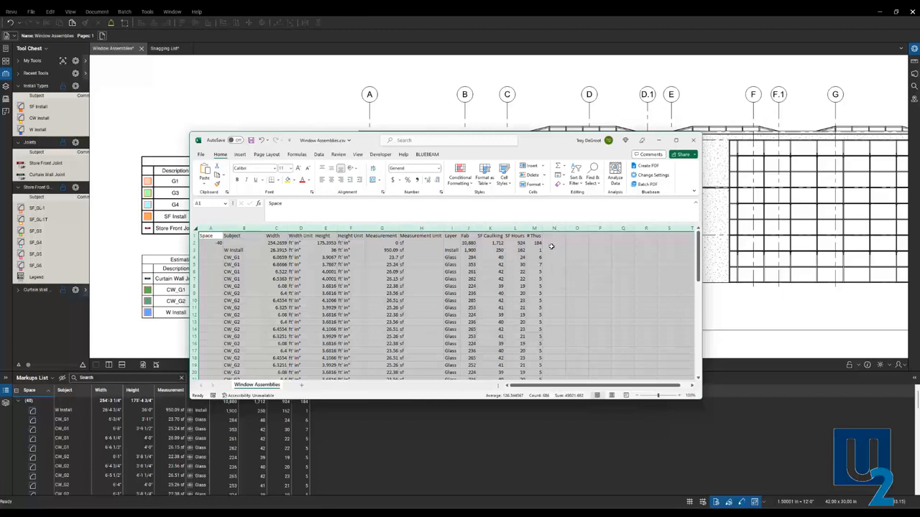
pyautogui.moveTo(553, 207)
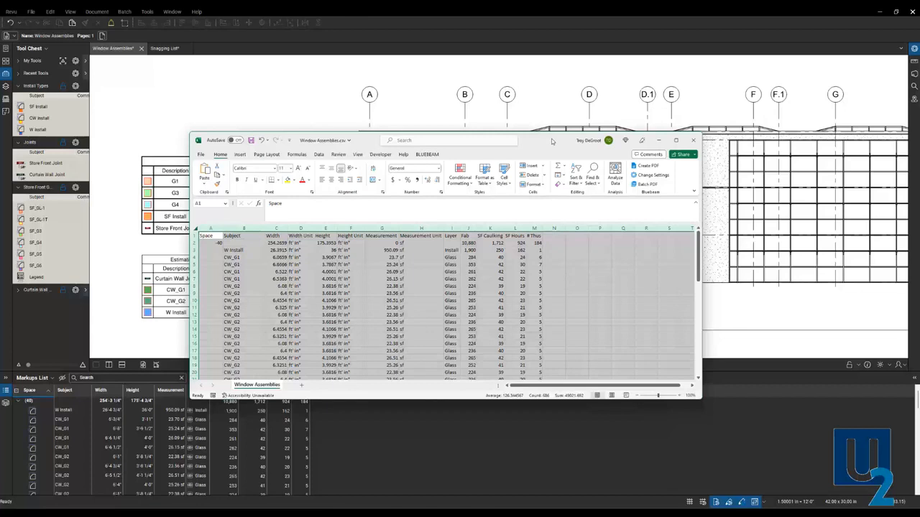
pyautogui.moveTo(693, 141)
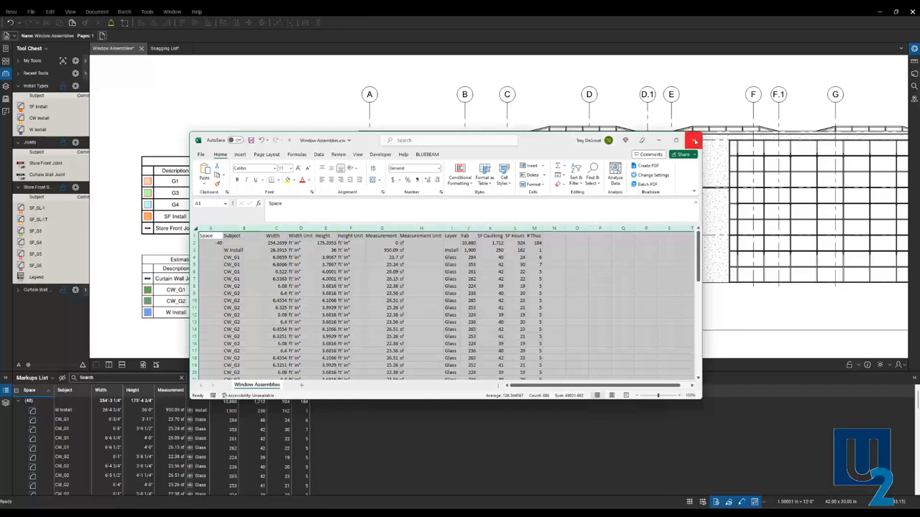
pyautogui.moveTo(695, 143)
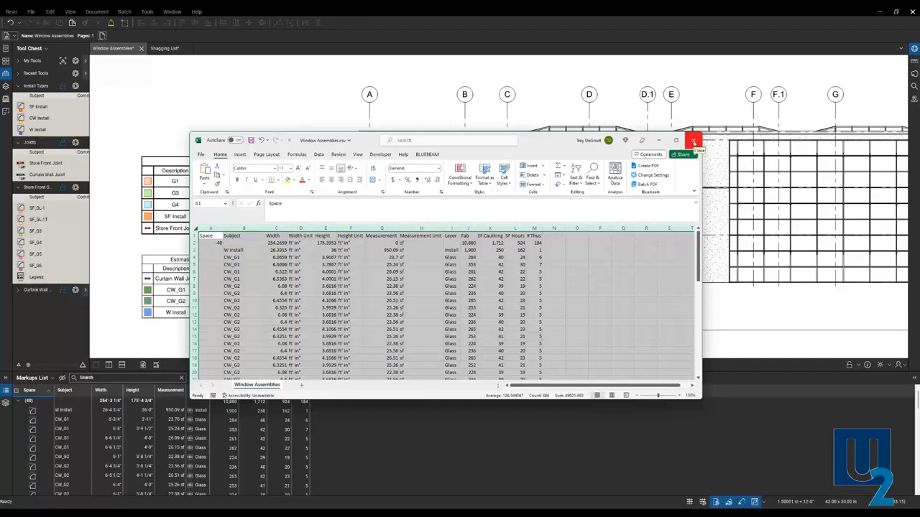
pyautogui.click(693, 141)
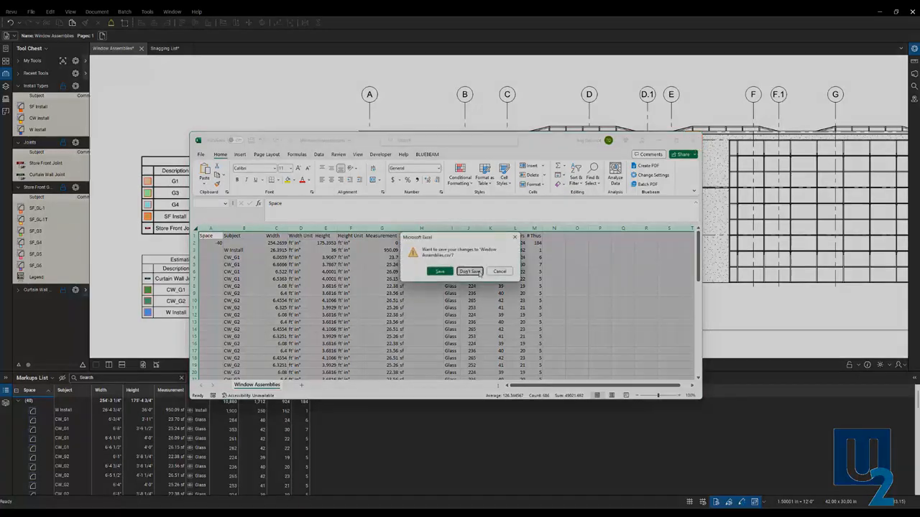